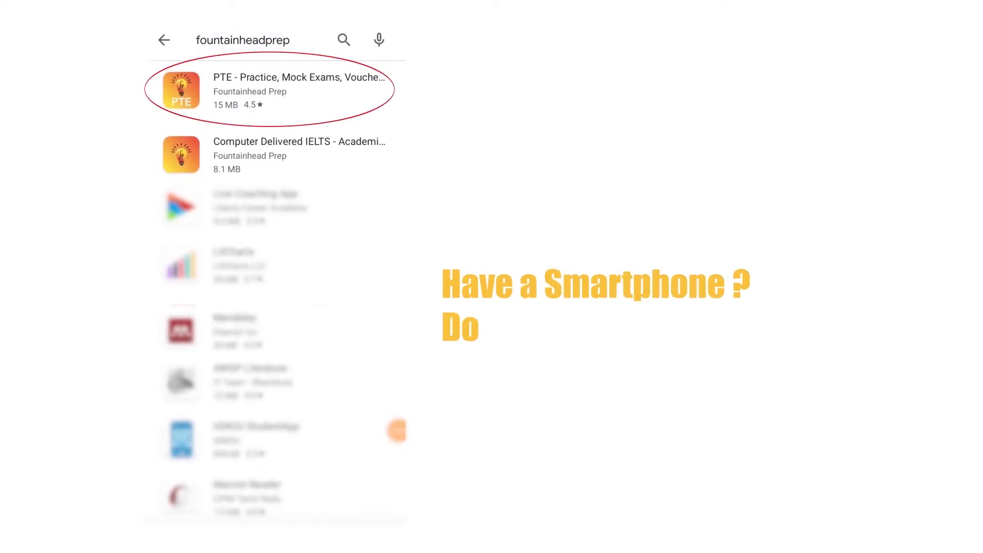
# Step: Open the Fountainhead Prep PTE Practice, Mock Exams app page from the search results
pyautogui.click(275, 91)
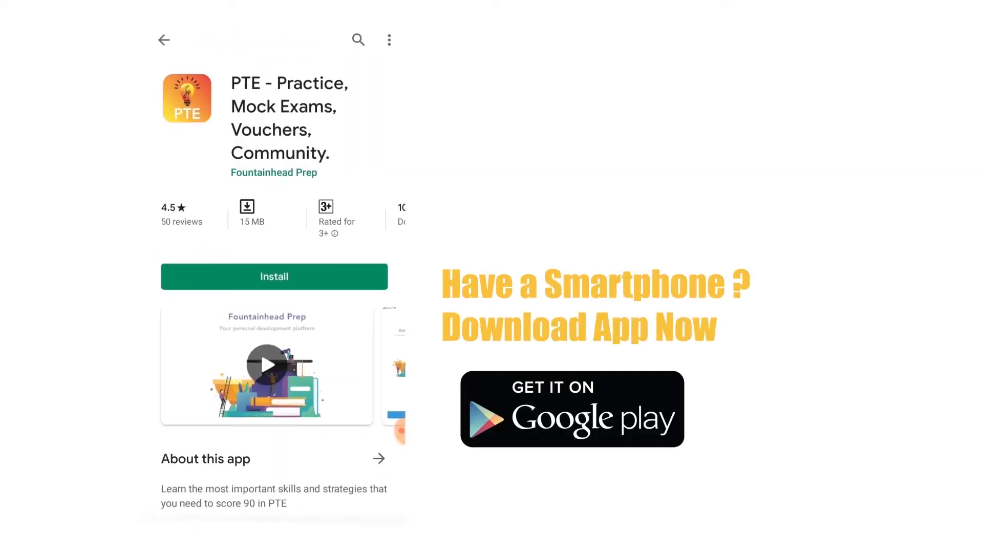
pyautogui.click(274, 276)
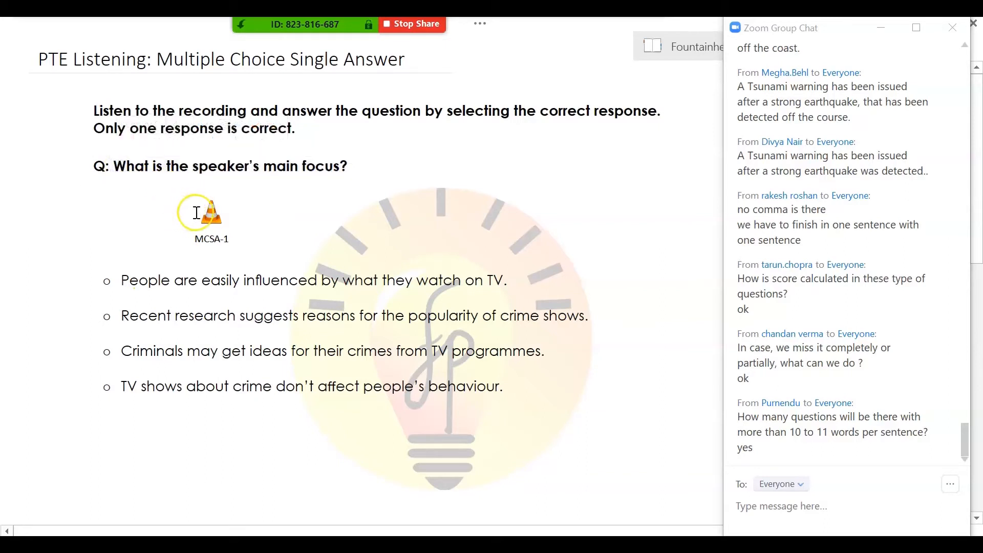
pyautogui.moveTo(210, 217)
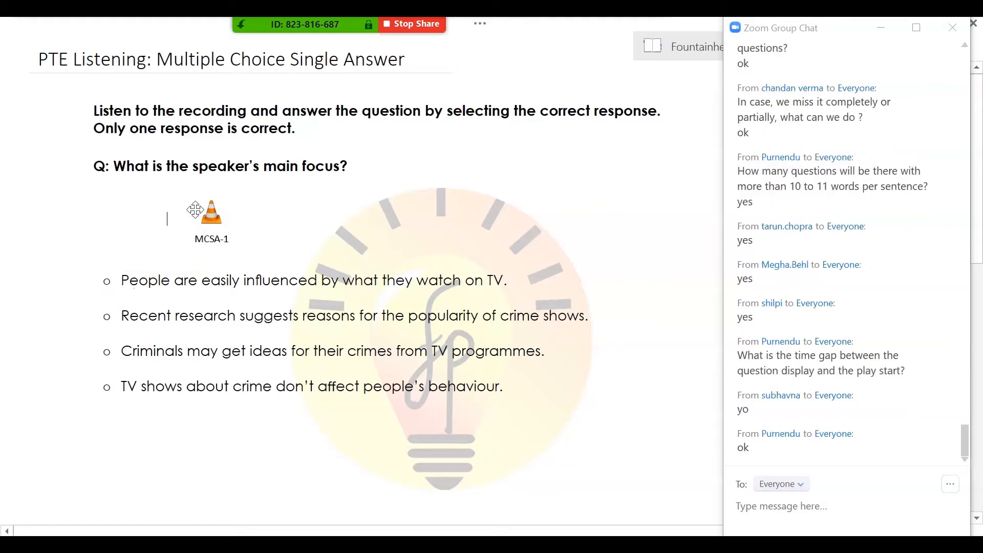
# Step: Select the MCSA-1 question text so the slide's audio controls can be reached
pyautogui.click(113, 165)
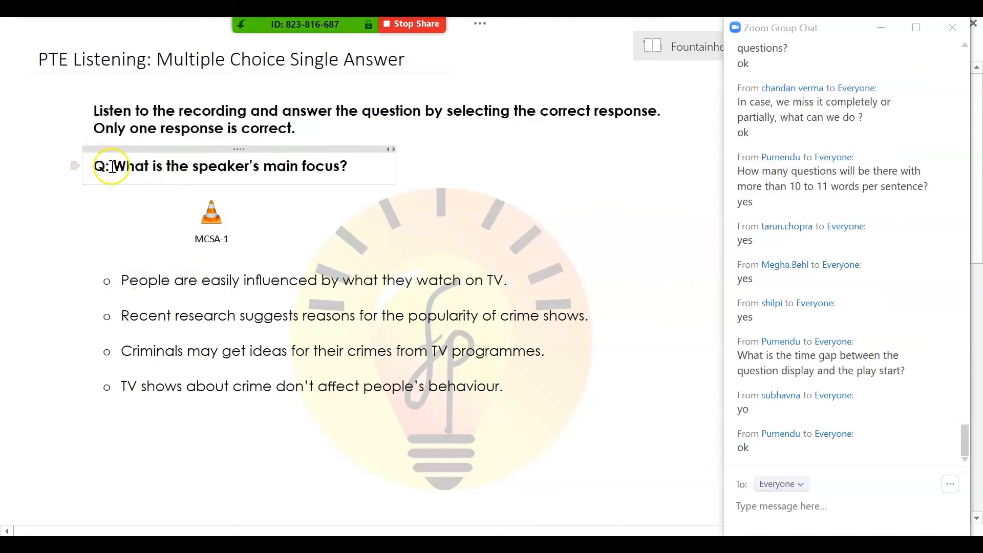
pyautogui.moveTo(335, 167)
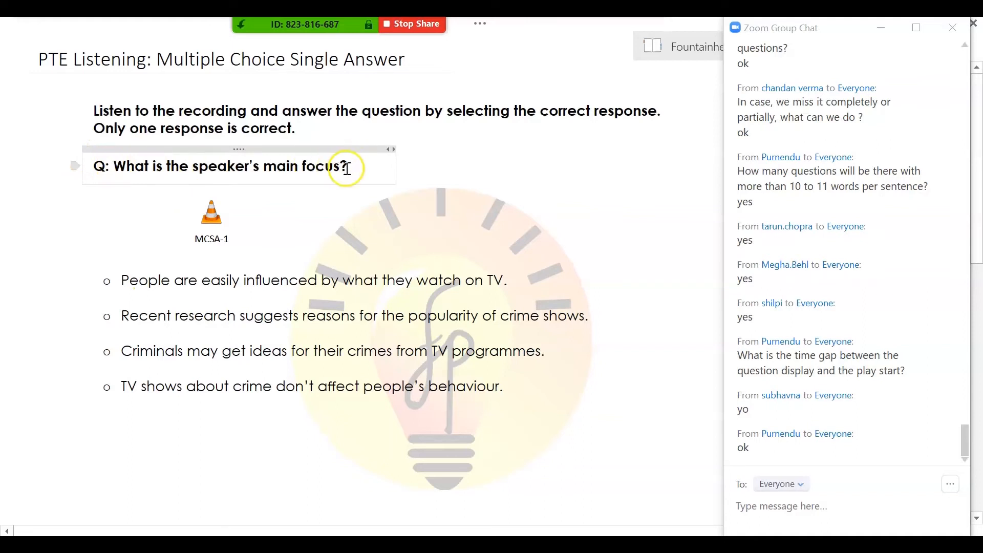
pyautogui.moveTo(212, 215)
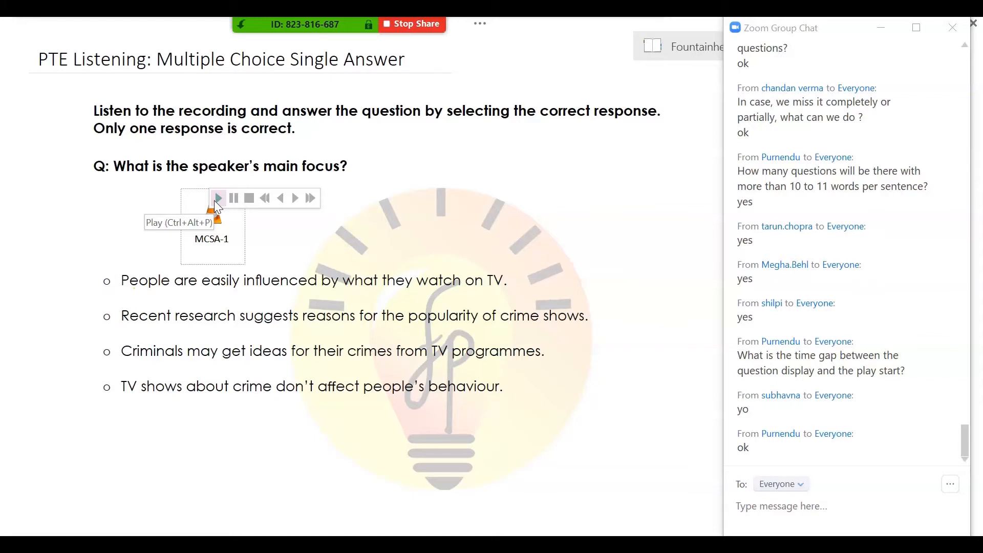
# Step: Play the MCSA-1 recording while participants post their answers in chat
pyautogui.click(217, 198)
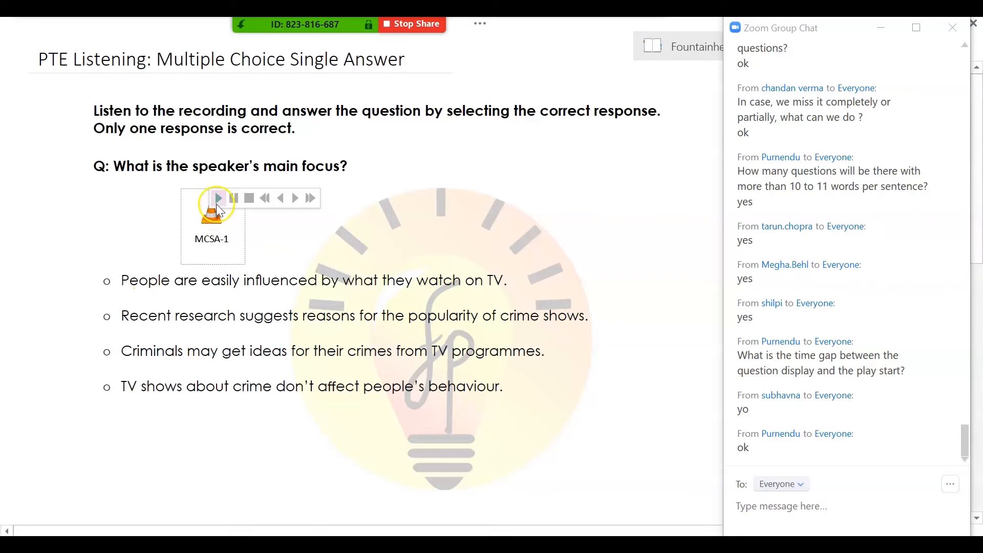
pyautogui.moveTo(217, 198)
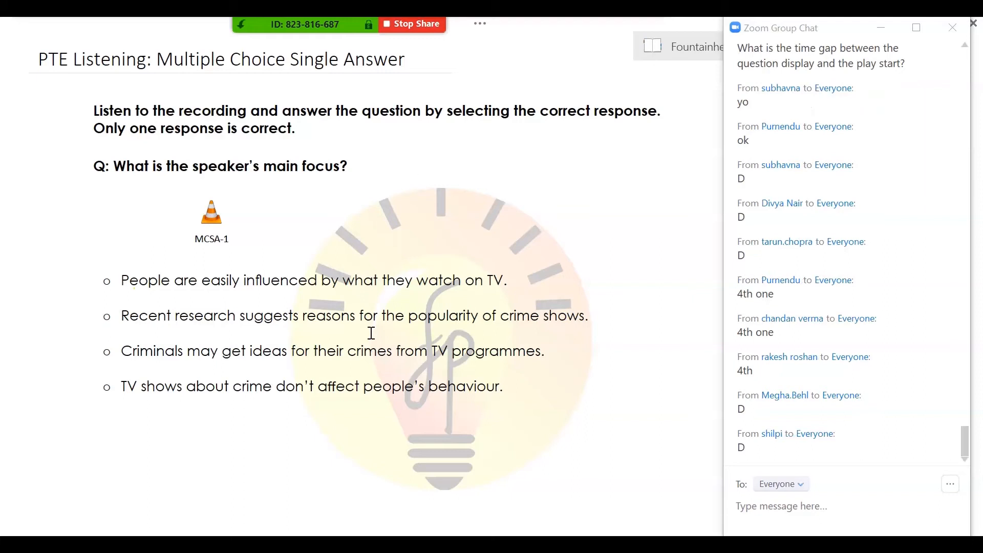
pyautogui.scroll(-3)
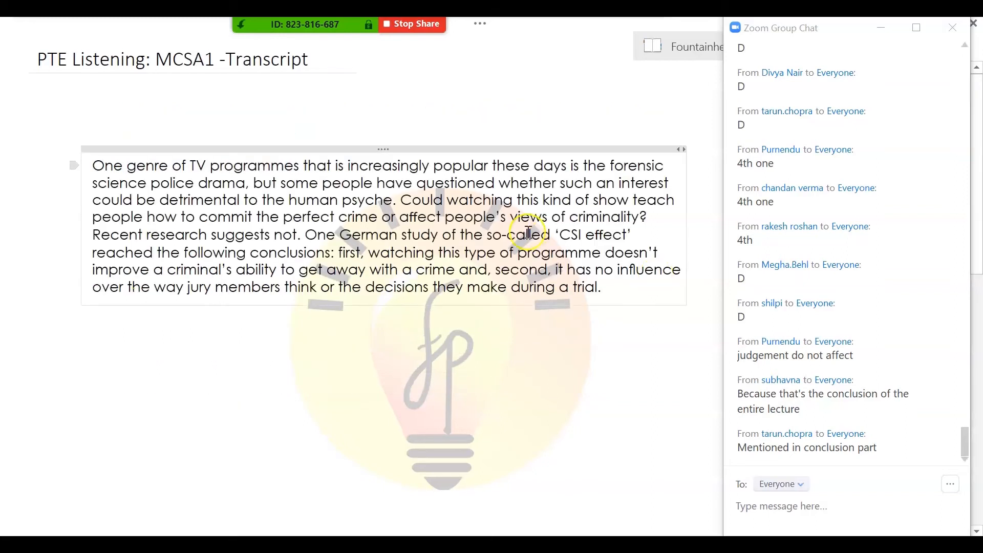
pyautogui.moveTo(476, 269)
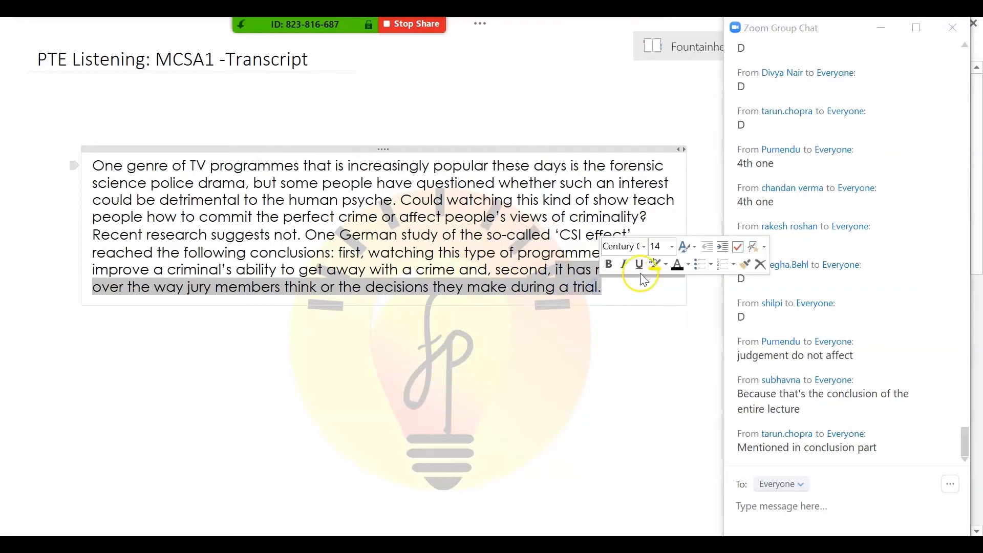
# Step: Highlight the transcript's last sentence about jury members' thinking and decisions during a trial
pyautogui.click(654, 263)
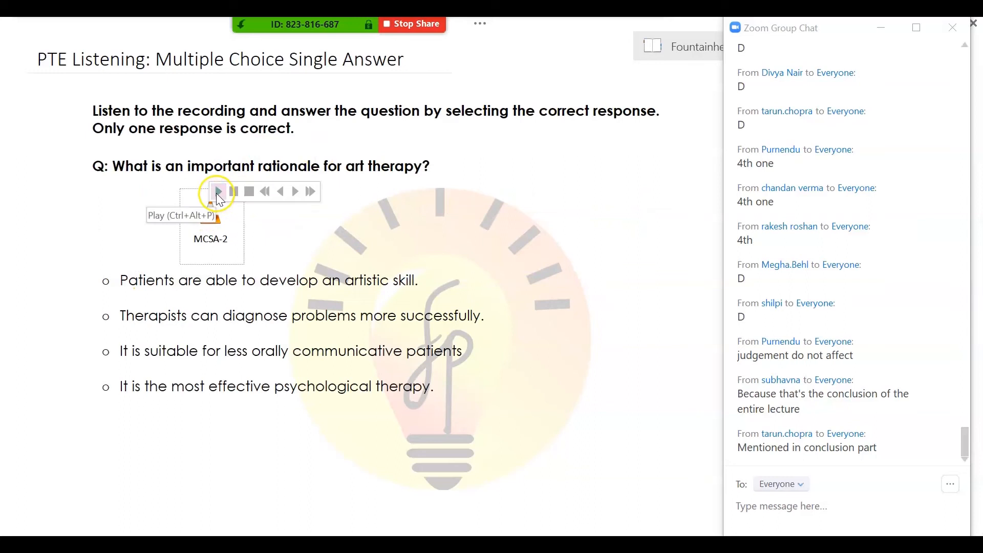
# Step: Play the MCSA-2 art therapy recording on its question slide
pyautogui.click(217, 191)
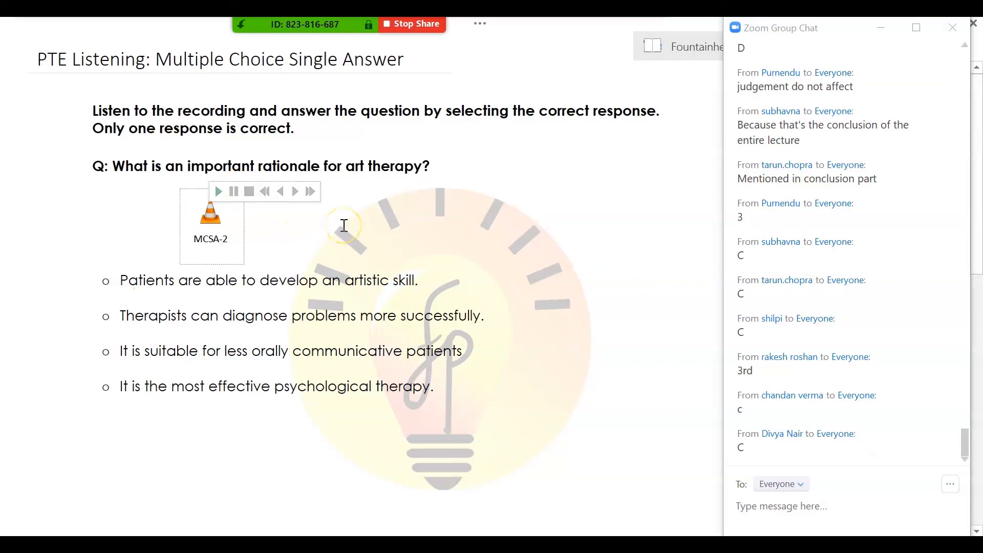
# Step: Scroll the Zoom group chat to read the art therapy answers, mostly C
pyautogui.scroll(-3)
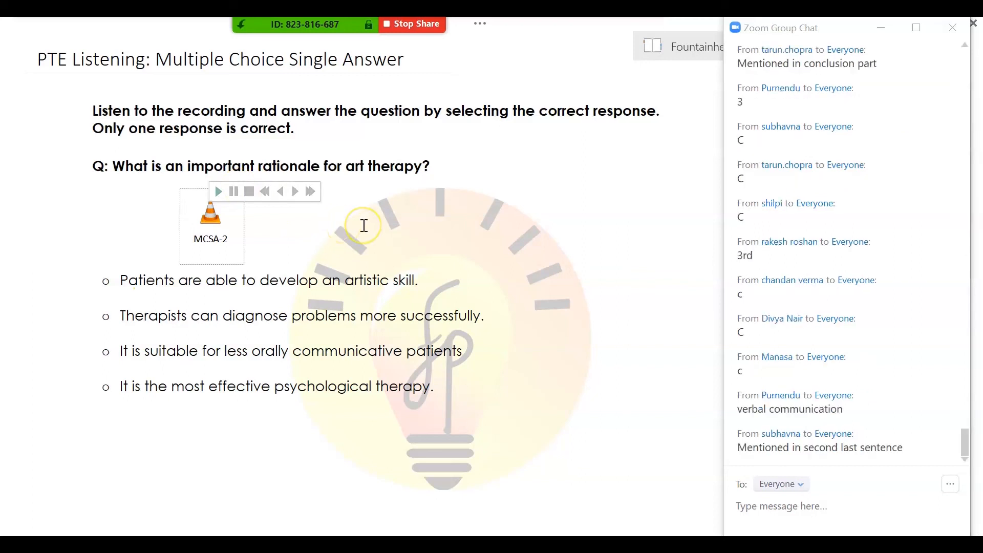
pyautogui.scroll(-3)
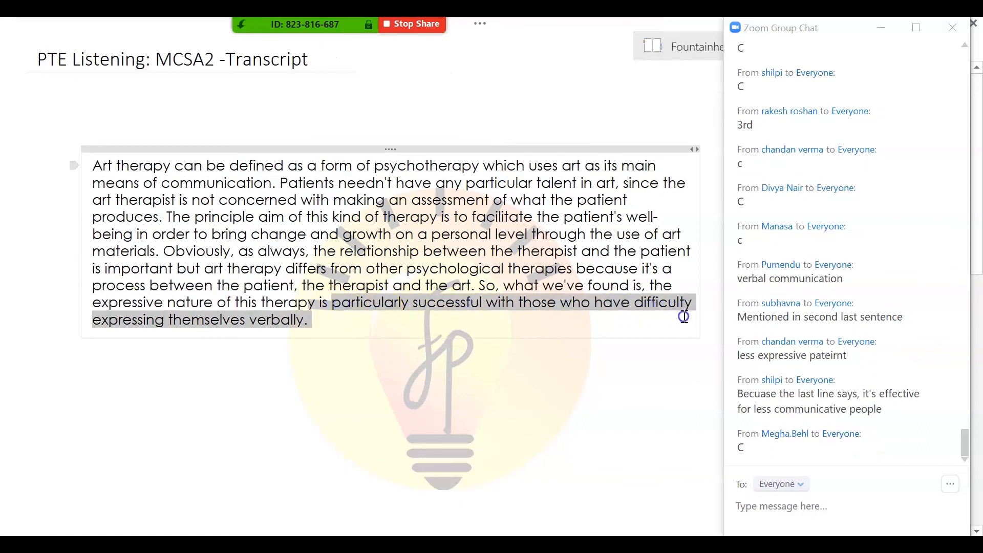
# Step: Highlight in yellow the phrase about patients who have difficulty expressing themselves verbally
pyautogui.click(736, 295)
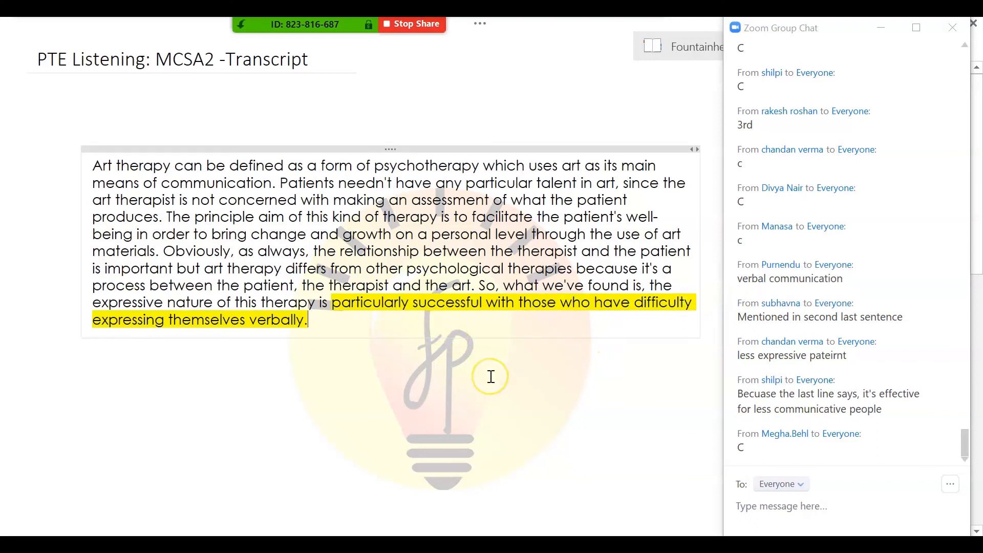
pyautogui.moveTo(490, 376)
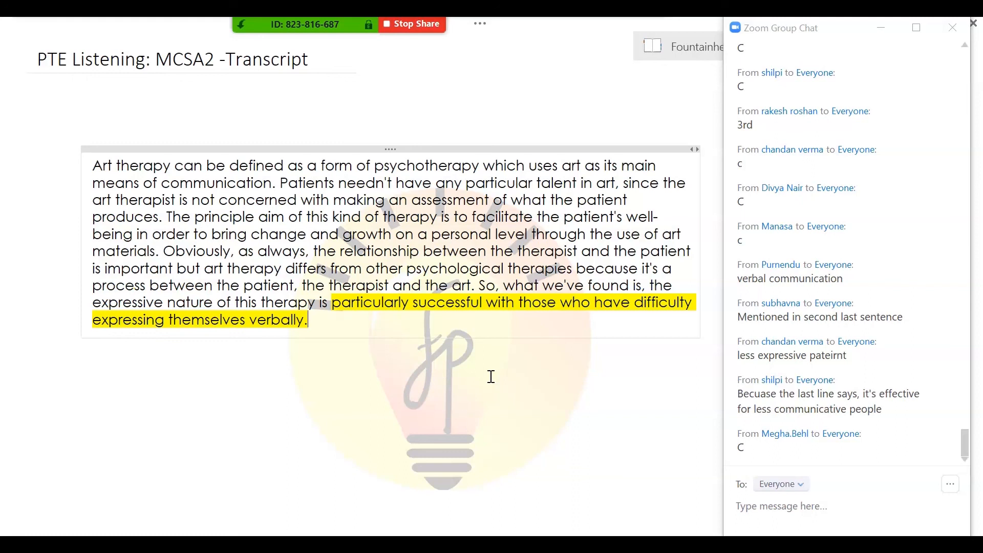
pyautogui.moveTo(650, 389)
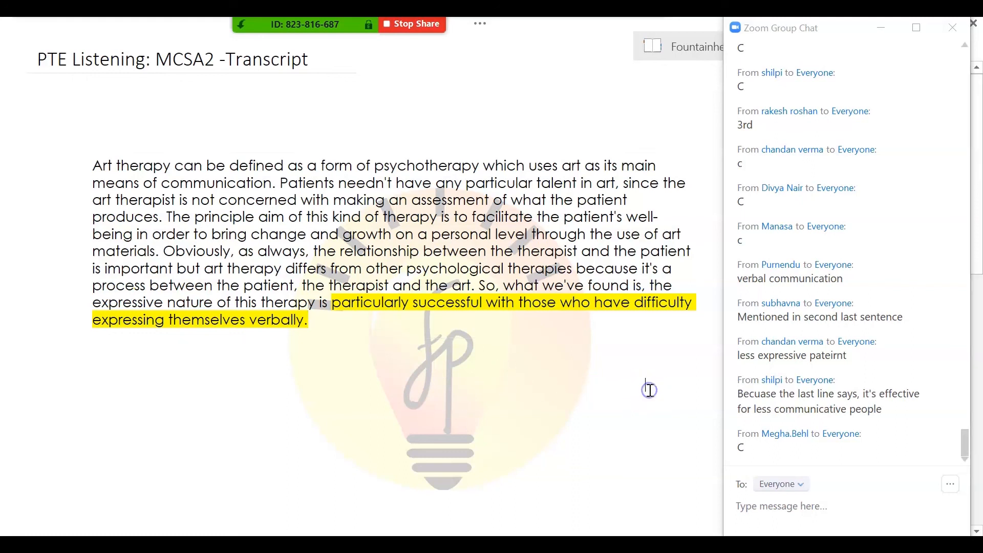
pyautogui.moveTo(649, 389)
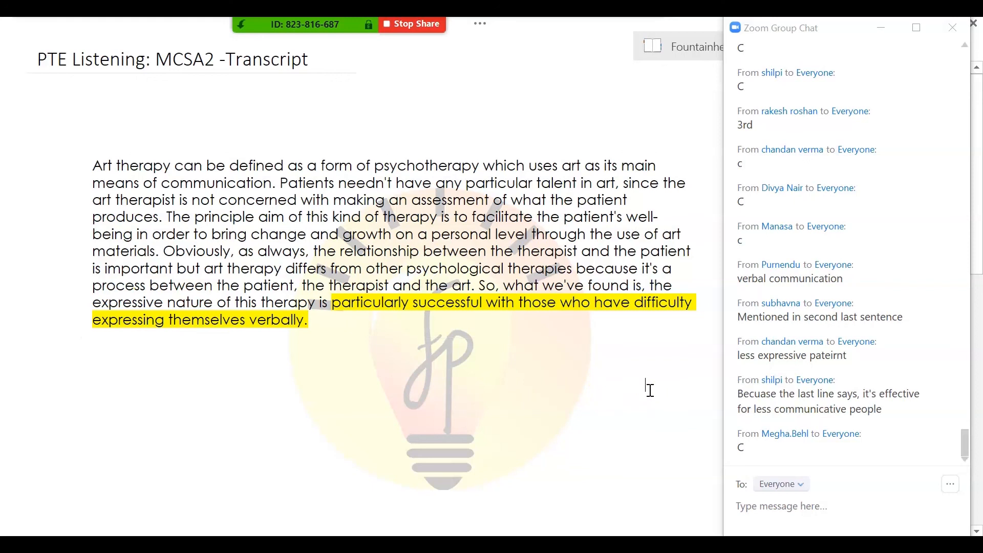